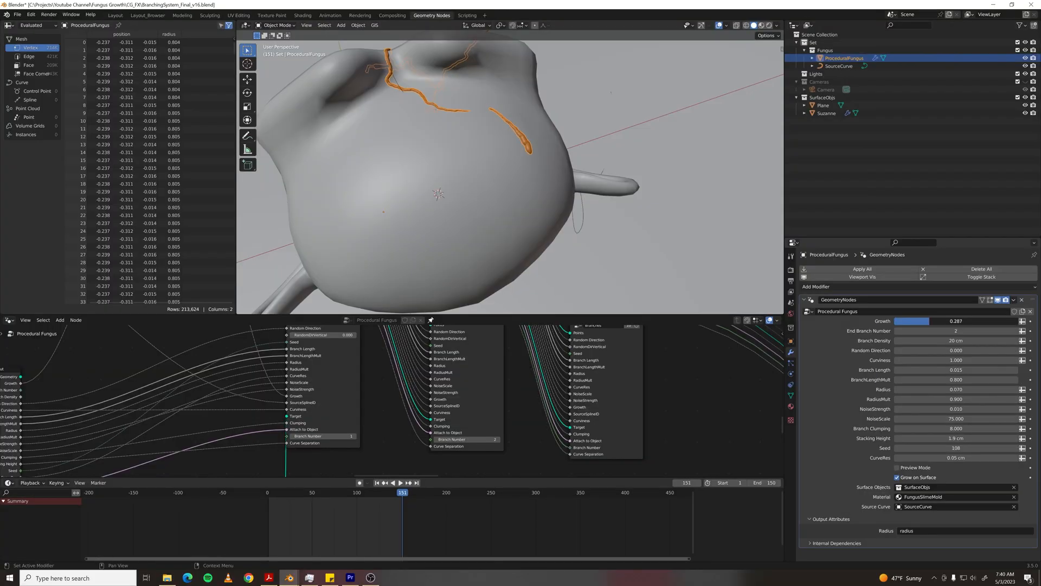
# Set Growth to 1.000 and raise NoiseStrength to about 0.022.
pyautogui.moveTo(912, 321); pyautogui.dragTo(950, 320)
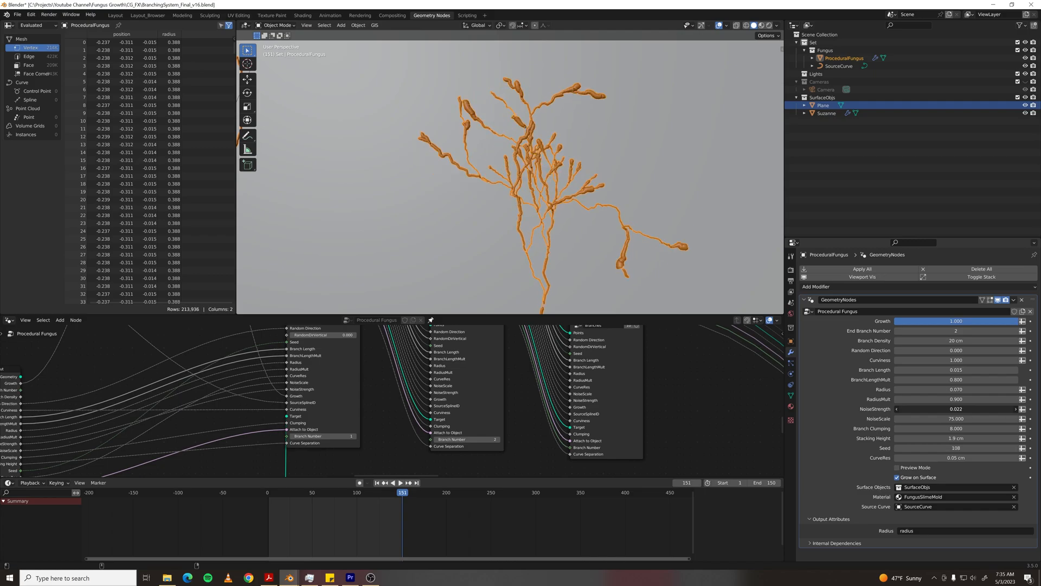
pyautogui.moveTo(963, 408); pyautogui.dragTo(910, 408)
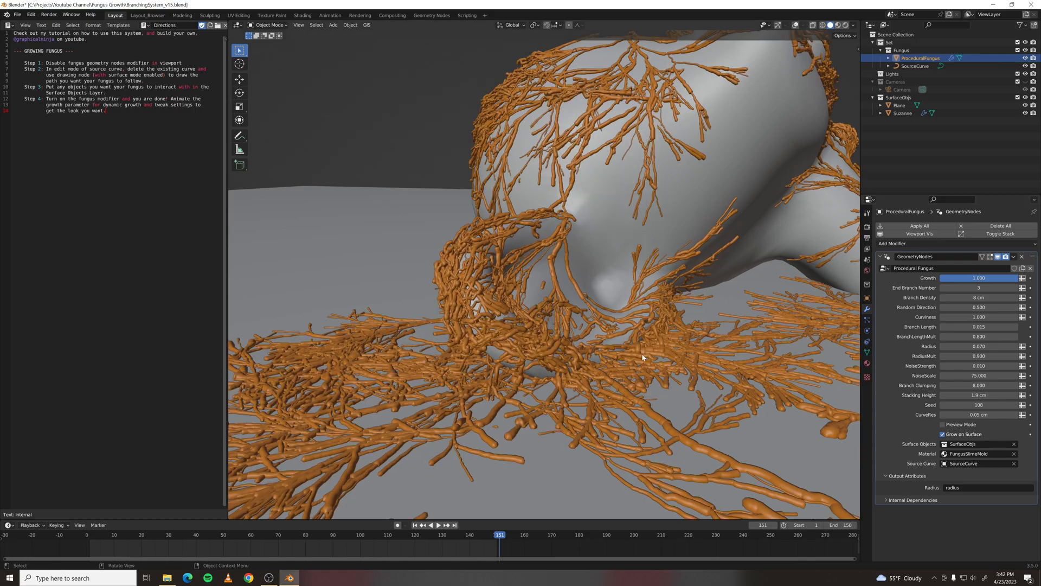
# Try other Seed values, lower Random Direction to 0.100, and re-enable Grow on Surface.
pyautogui.click(1007, 405)
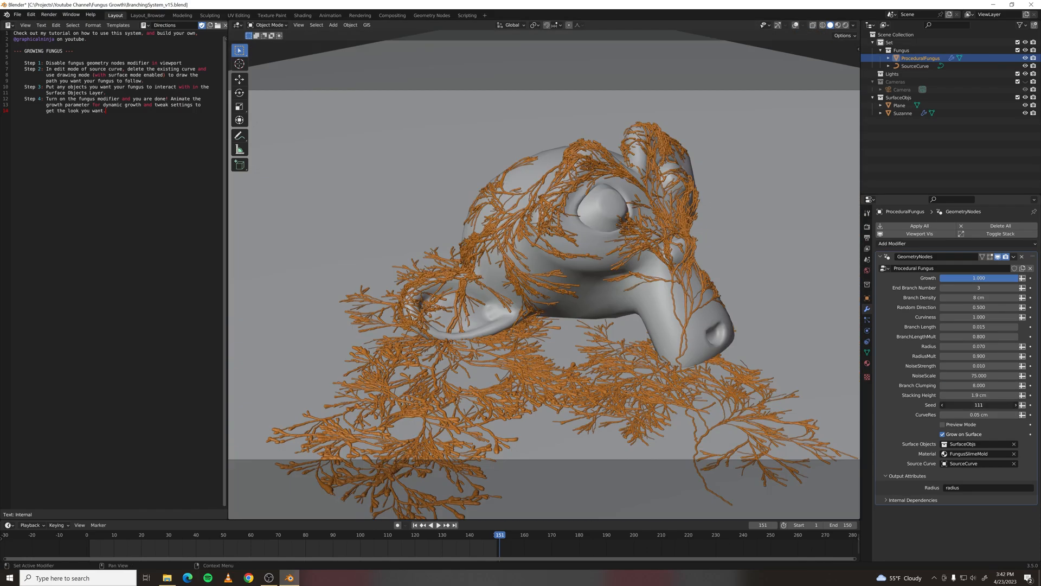
pyautogui.click(979, 405)
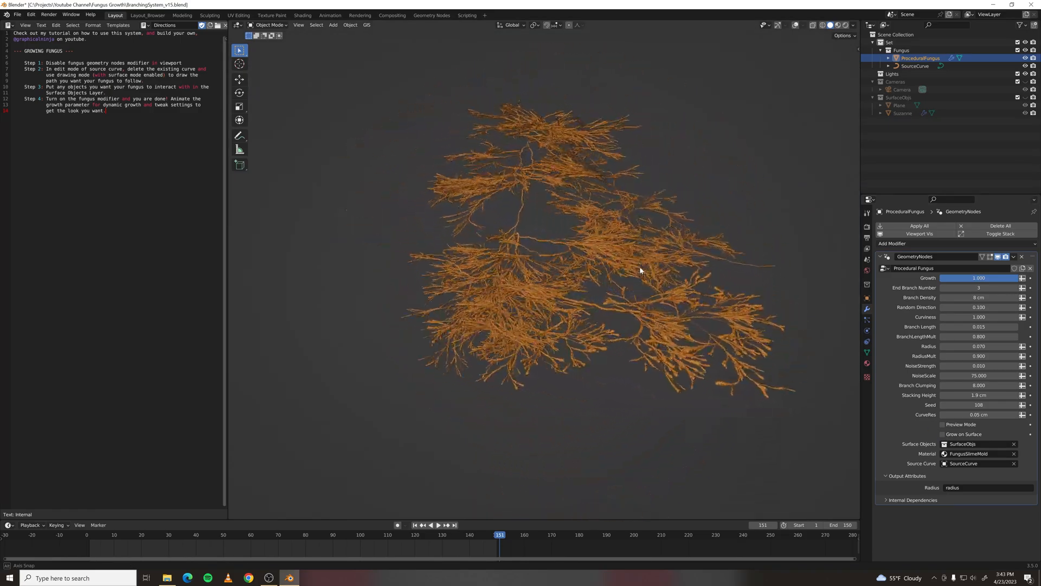
pyautogui.click(943, 434)
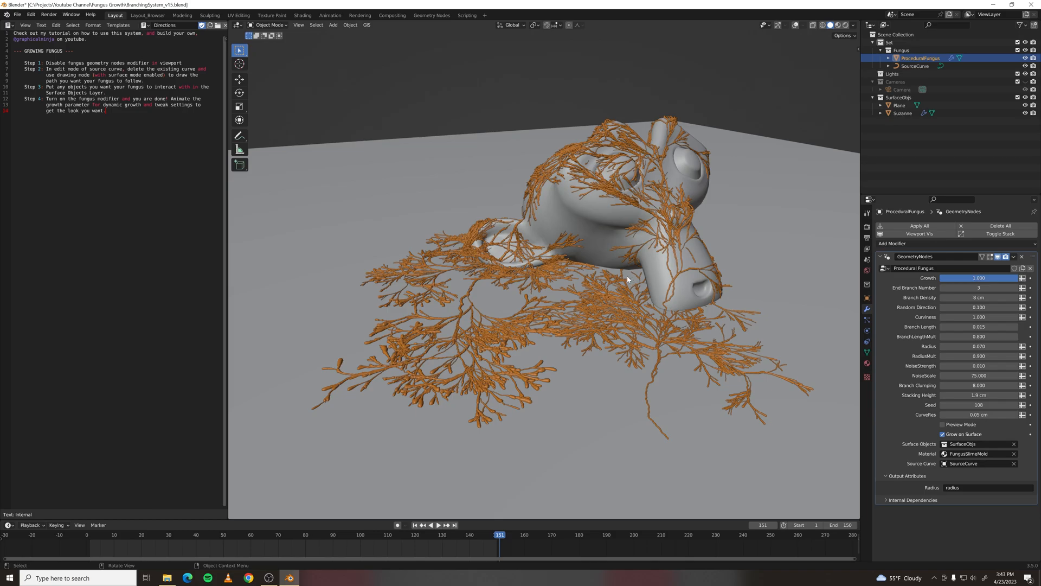
pyautogui.moveTo(550, 283)
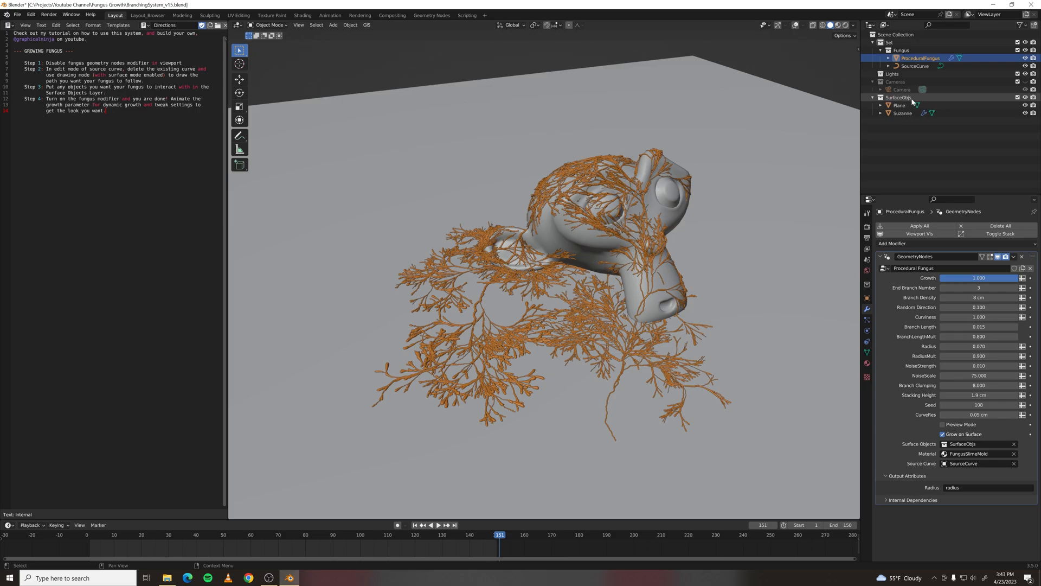
pyautogui.click(997, 257)
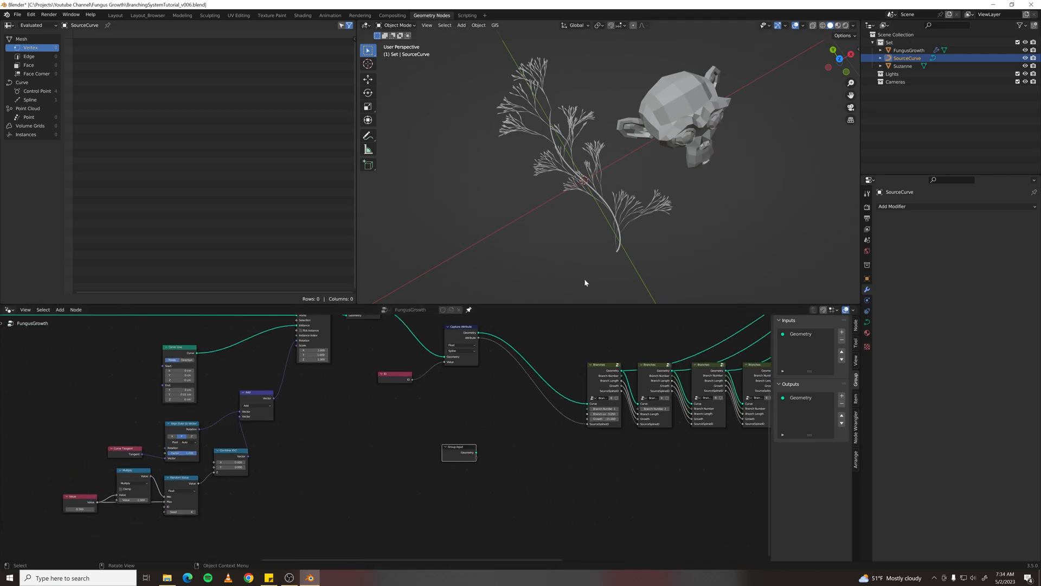
# Select FungusGrowth in the Outliner to show its GeometryNodes modifier.
pyautogui.click(910, 50)
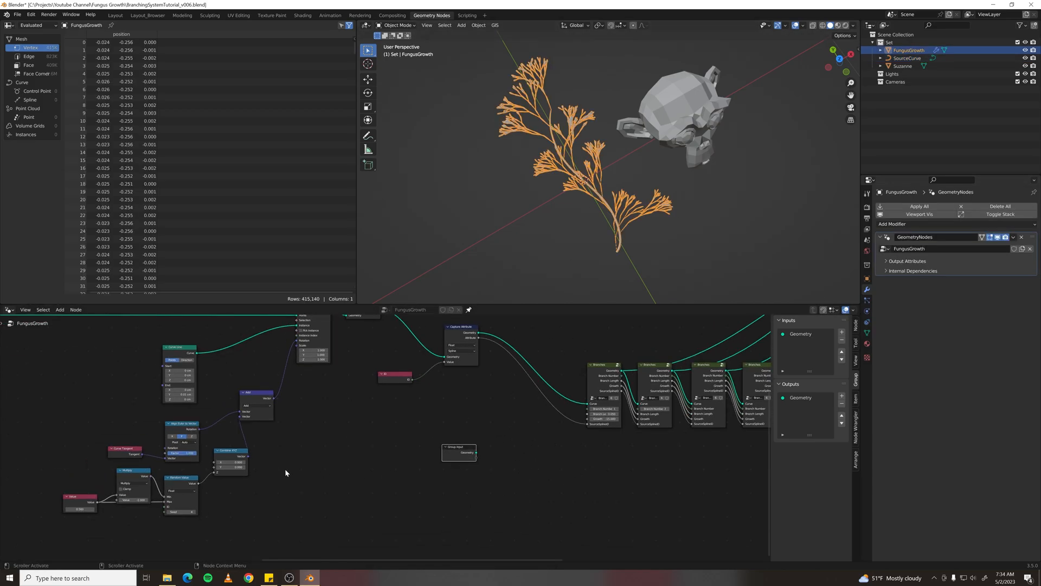